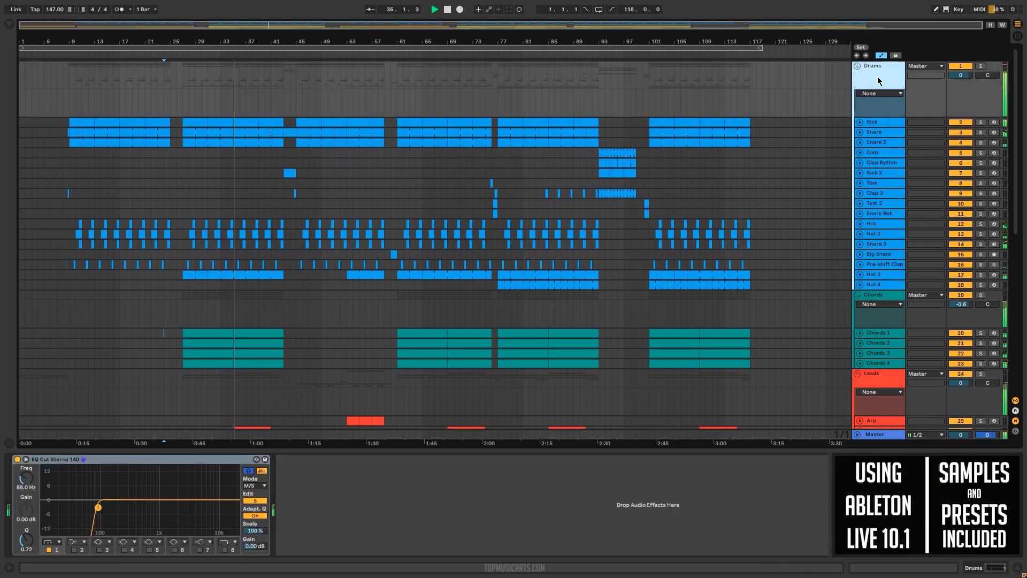
# Unfold the Drums group to show drum clips, automation lanes and Hat 3's Simpler, EQ Eight and Compressor.
pyautogui.click(870, 122)
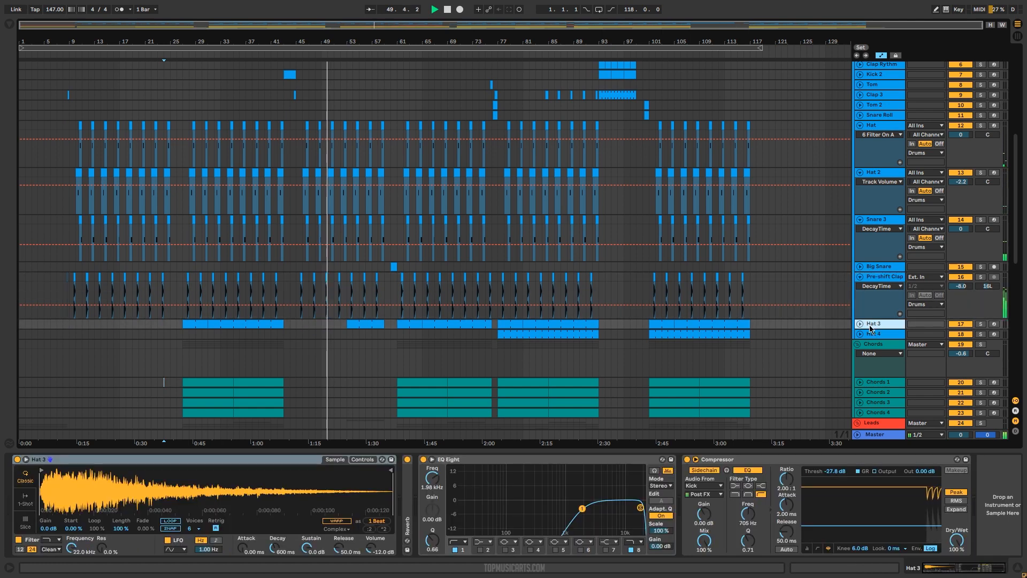
# Unfold the Arp lead track to show its Serum, reverb and EQ device chain.
pyautogui.click(873, 334)
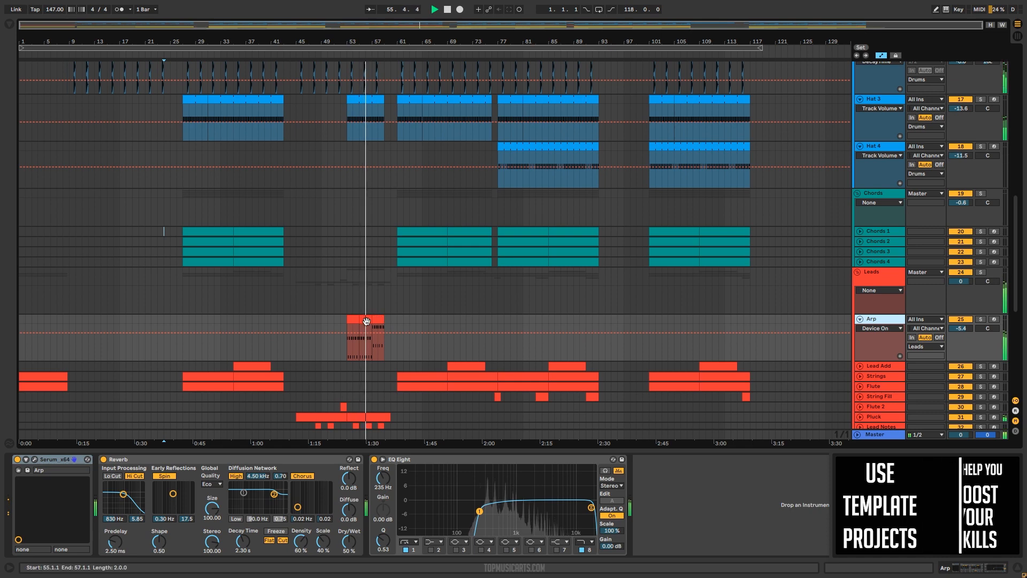
# Show the Chords 1 Serum saw-wave preset with its EQ and compressor beneath.
pyautogui.doubleClick(365, 321)
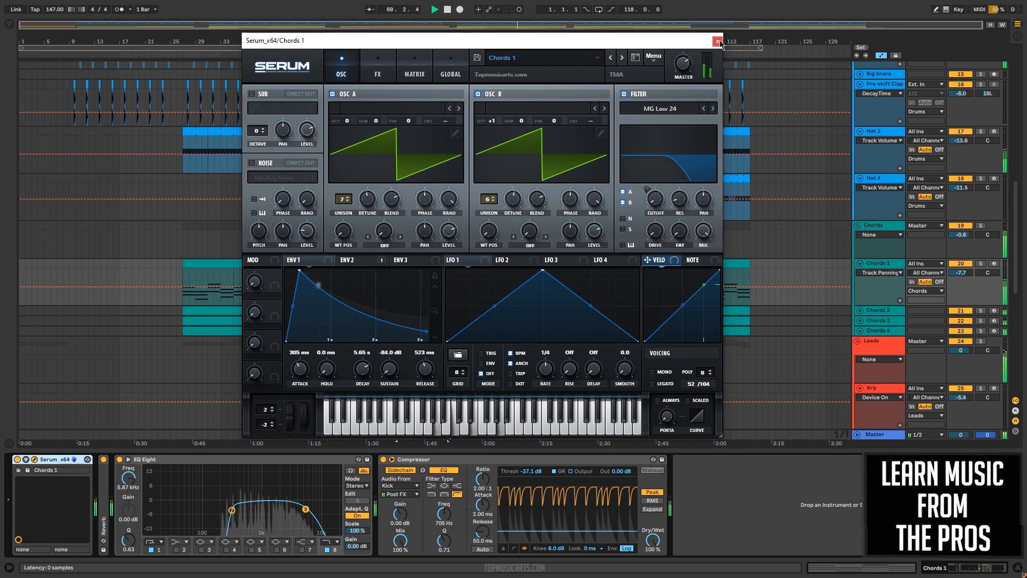
# Close the Serum window, unfold Chords 3 and Chords 4, and bring the Leads group into view.
pyautogui.click(716, 41)
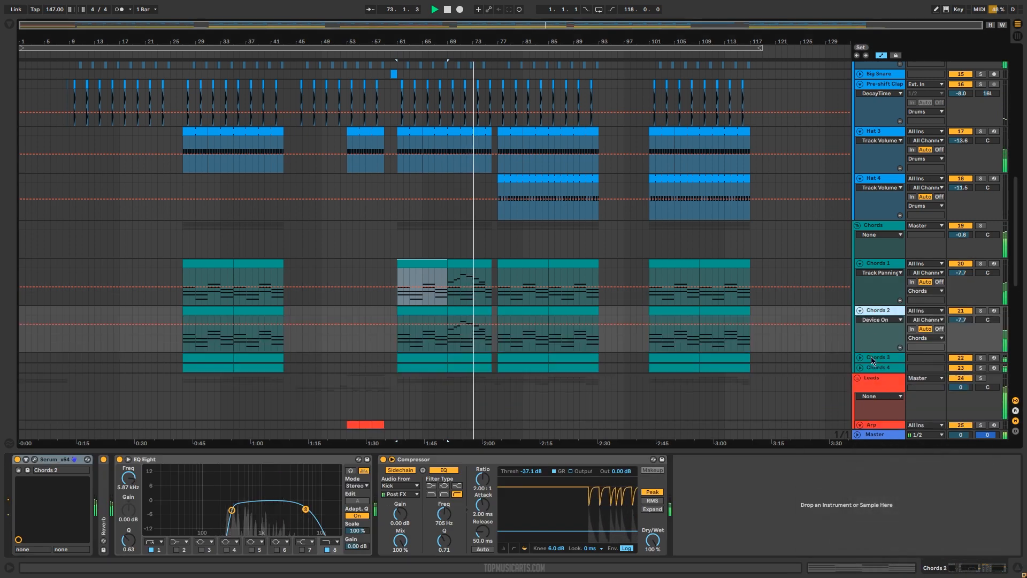
pyautogui.click(875, 358)
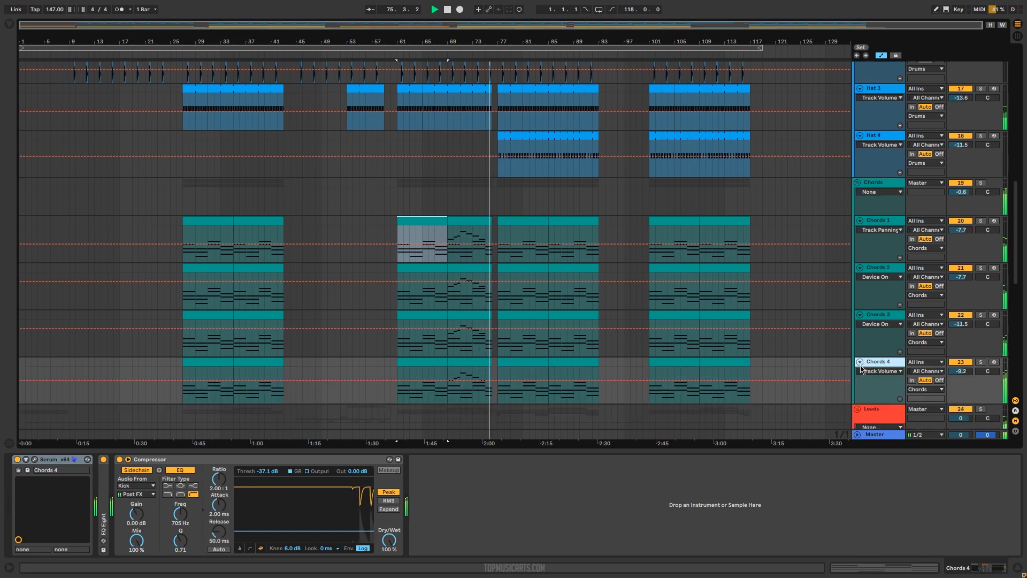
pyautogui.scroll(-3)
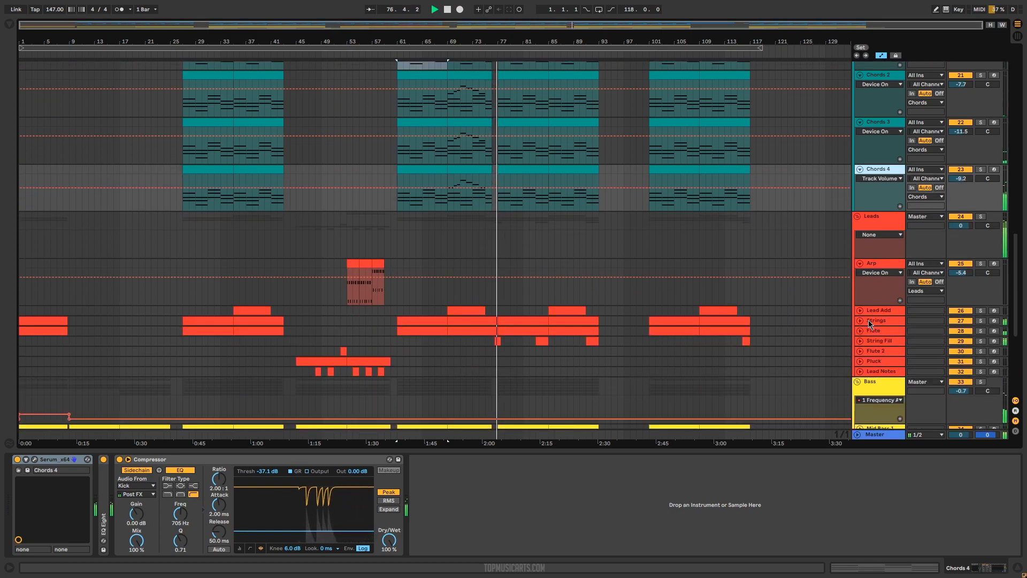